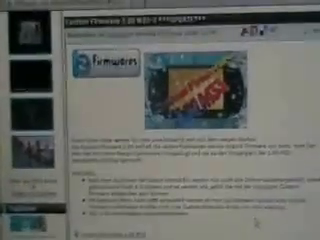
{"action": "scroll", "scroll_direction": "down", "scroll_amount": 3}
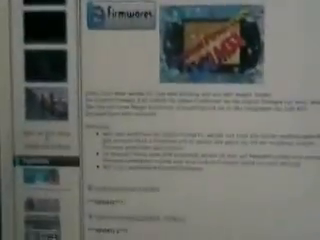
{"action": "scroll", "scroll_direction": "down", "scroll_amount": 3}
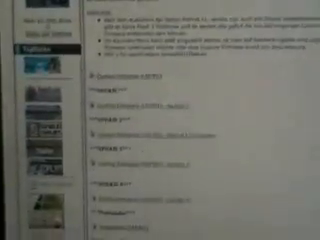